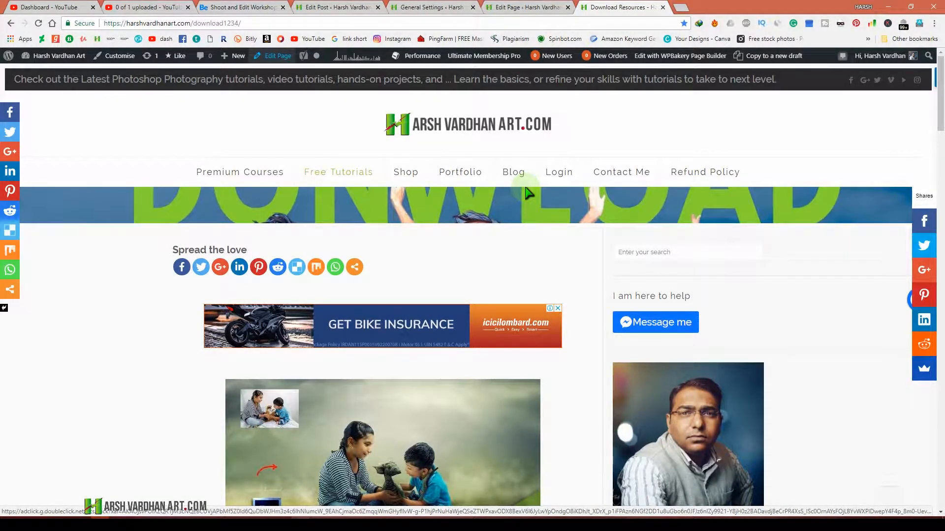
# Scroll through the live Download Resources page showing the Dragon download entry.
pyautogui.click(277, 55)
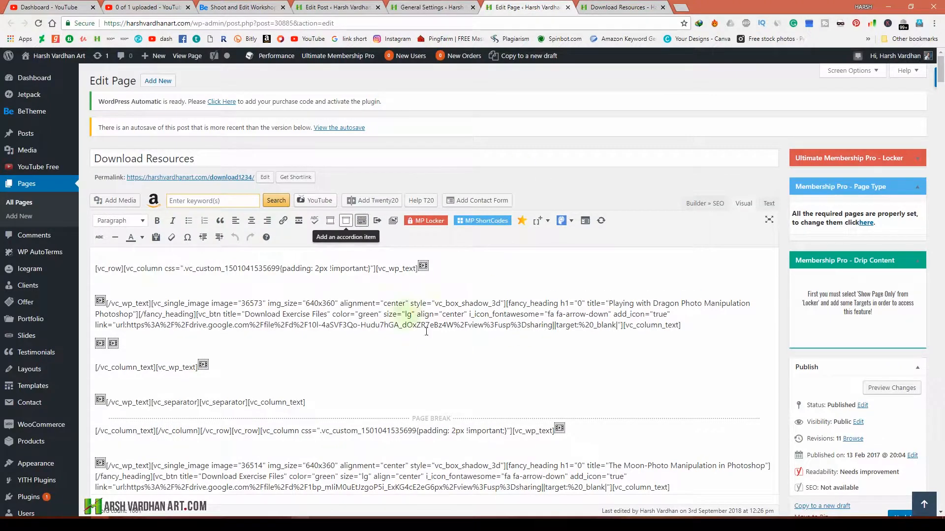
pyautogui.scroll(-3)
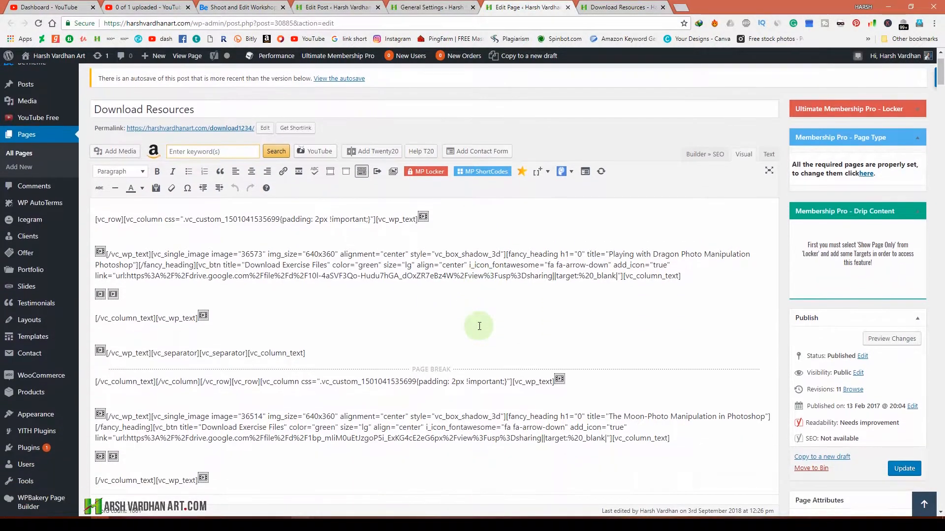
pyautogui.moveTo(506, 217)
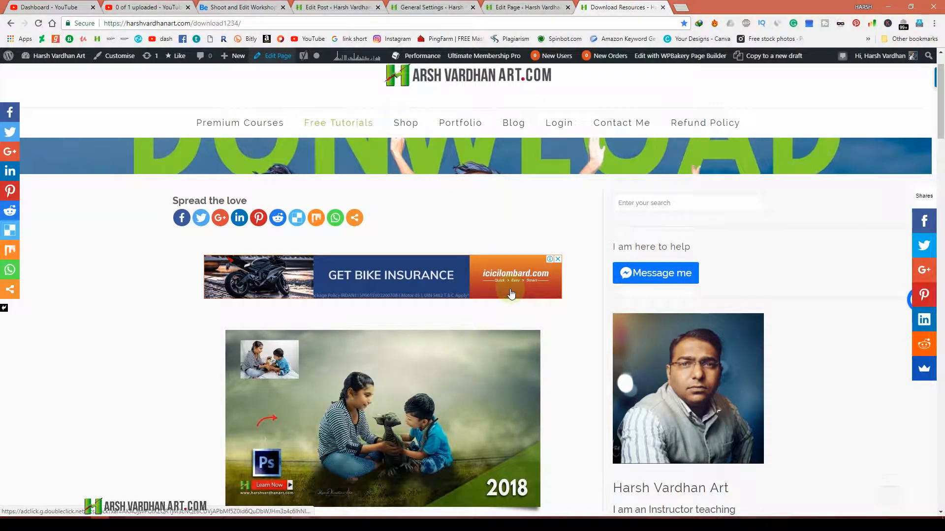
pyautogui.scroll(-3)
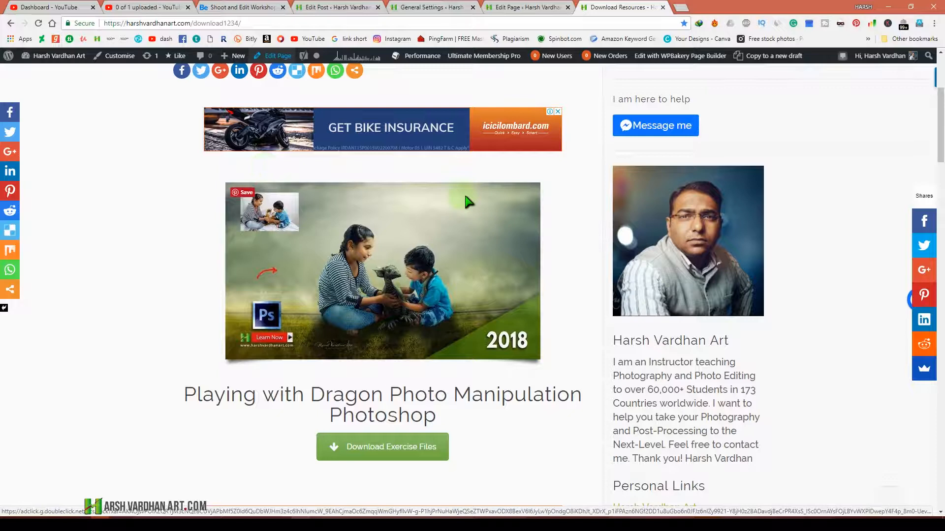
pyautogui.moveTo(521, 209)
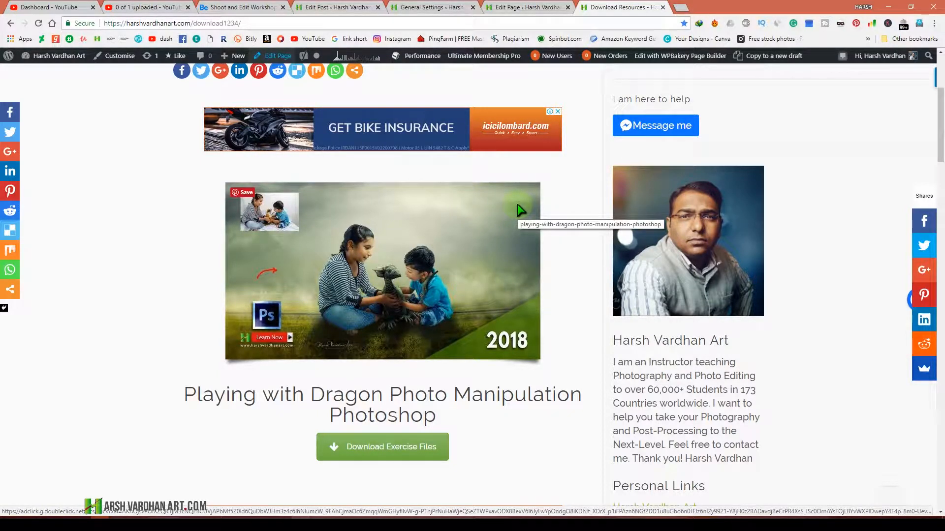
pyautogui.moveTo(434, 289)
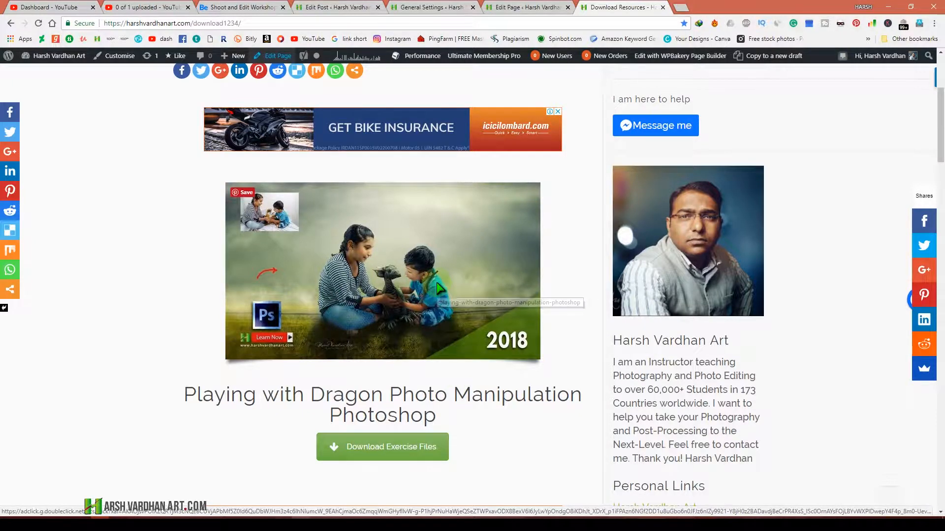
pyautogui.moveTo(429, 345)
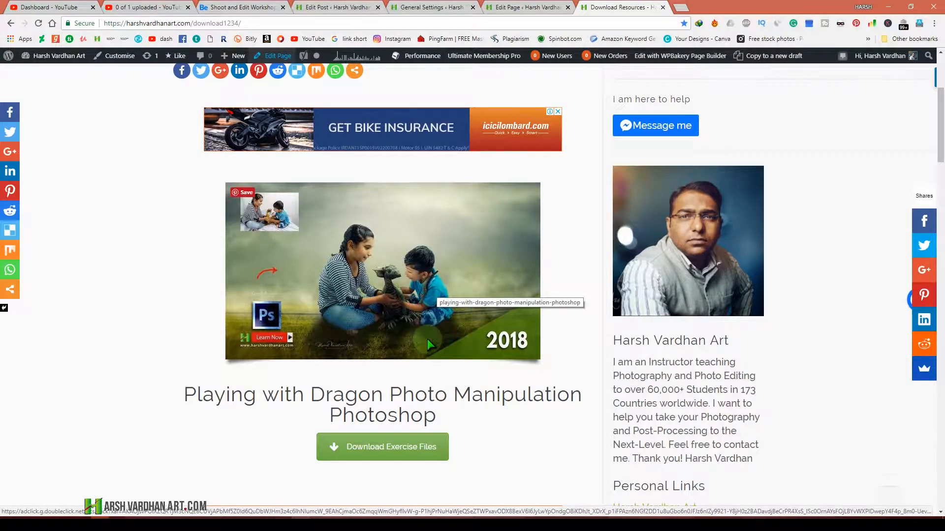
pyautogui.moveTo(416, 416)
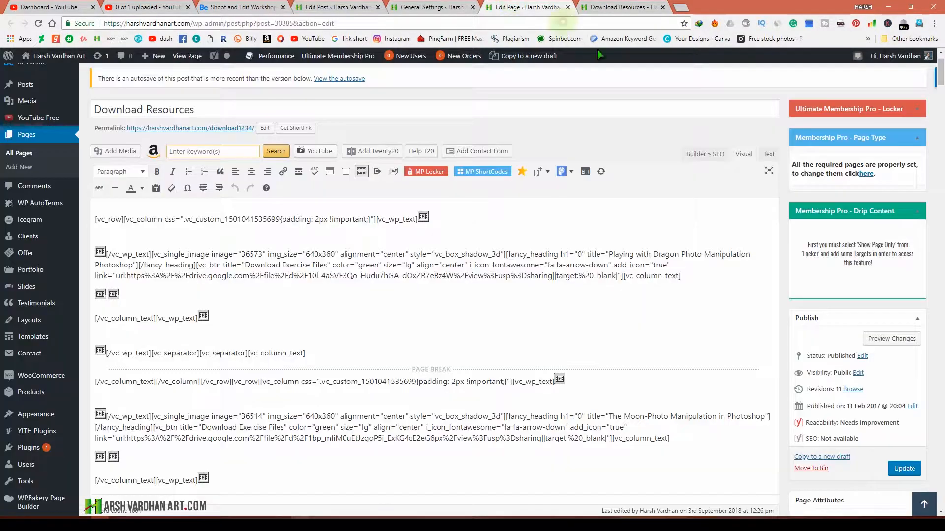
# Review the page's raw shortcodes for Dragon, Moon and Quick Cinematic Look entries.
pyautogui.scroll(-3)
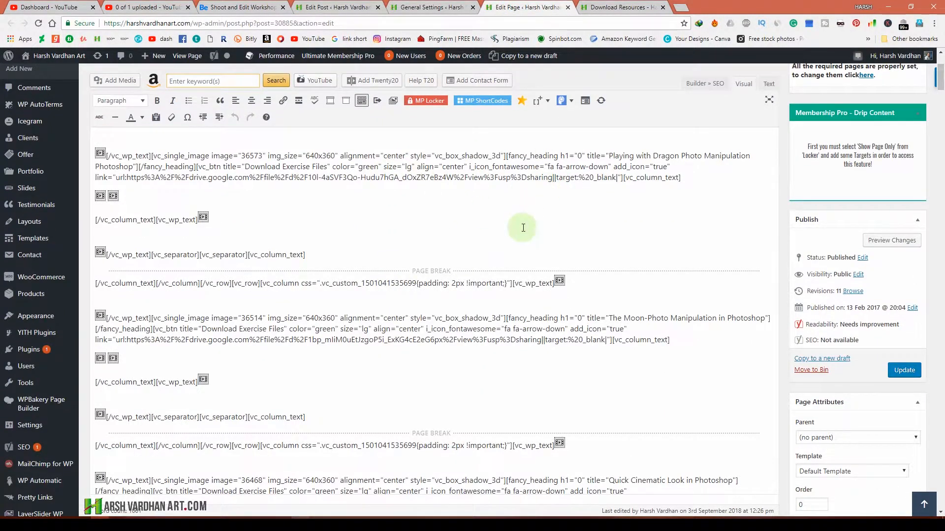
pyautogui.scroll(3)
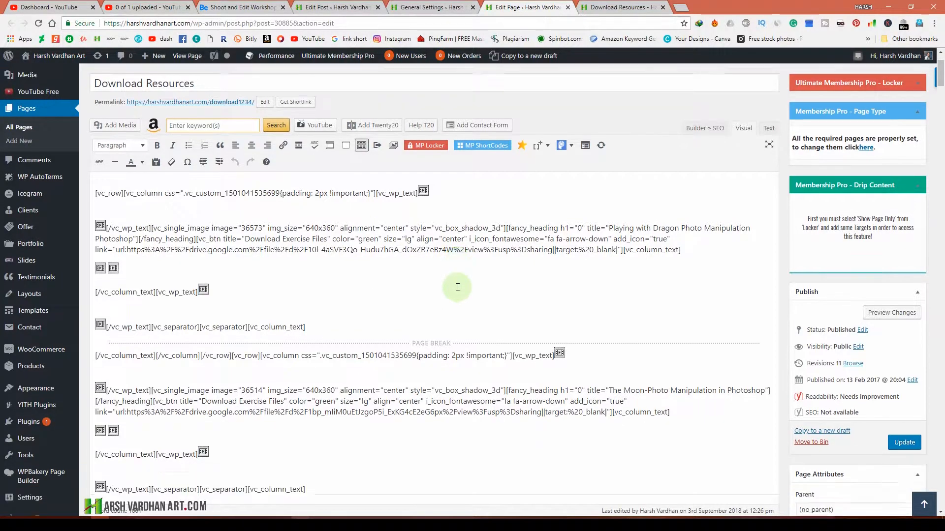
pyautogui.scroll(-3)
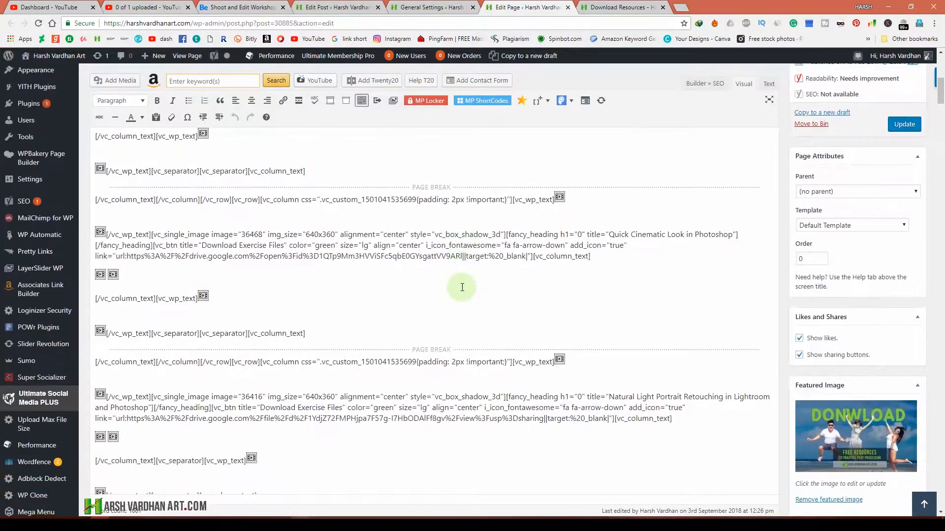
pyautogui.scroll(3)
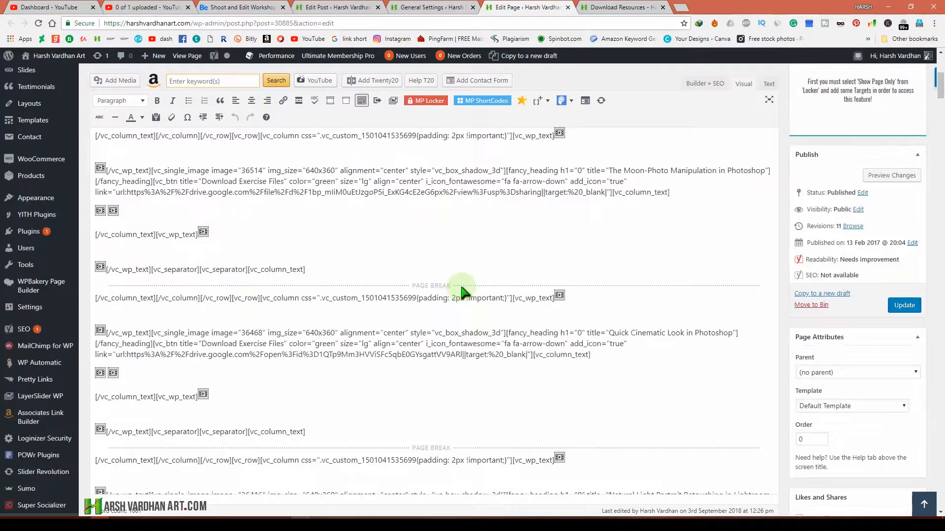
pyautogui.scroll(3)
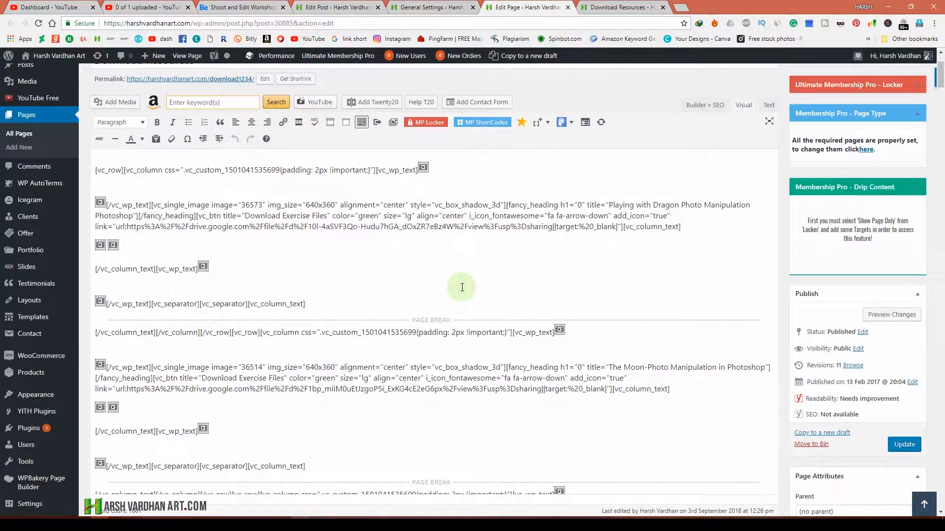
pyautogui.moveTo(454, 280)
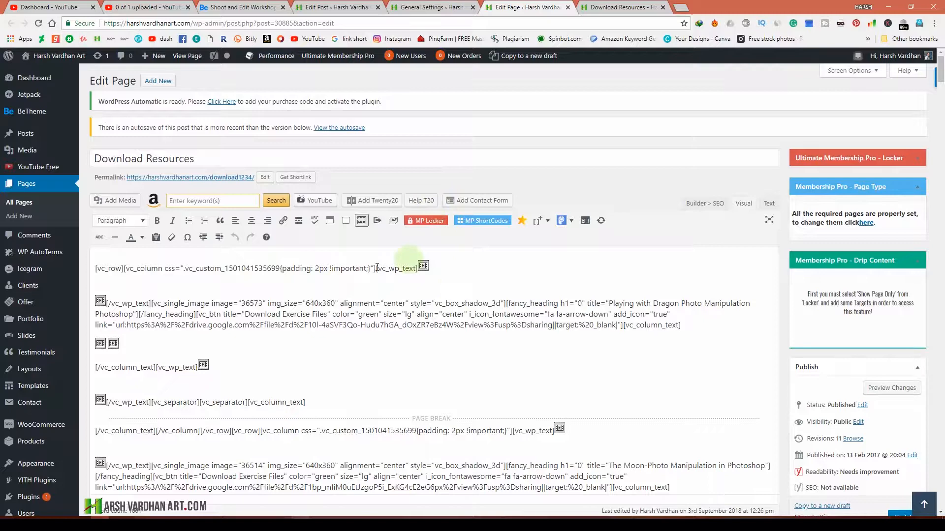
pyautogui.scroll(-3)
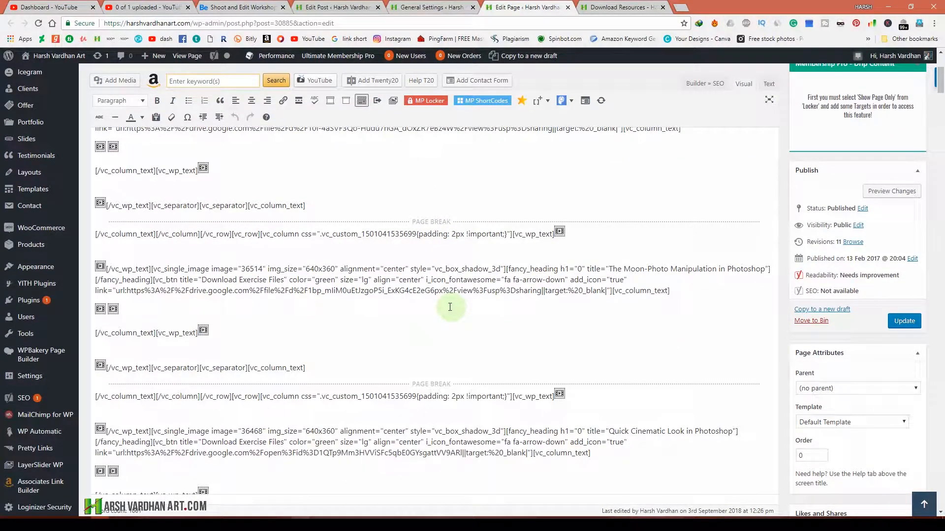
pyautogui.moveTo(435, 128)
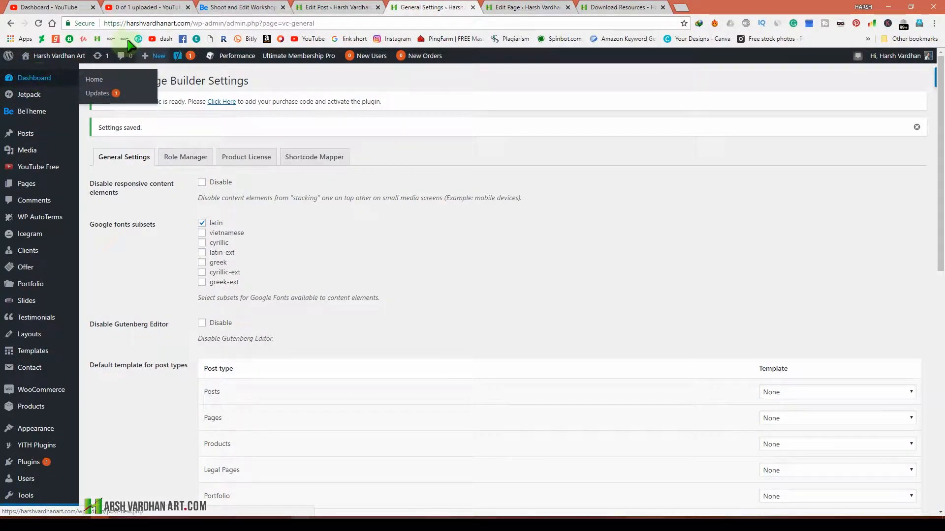
# Enable Disable Gutenberg Editor in WPBakery General Settings and save the changes.
pyautogui.scroll(-3)
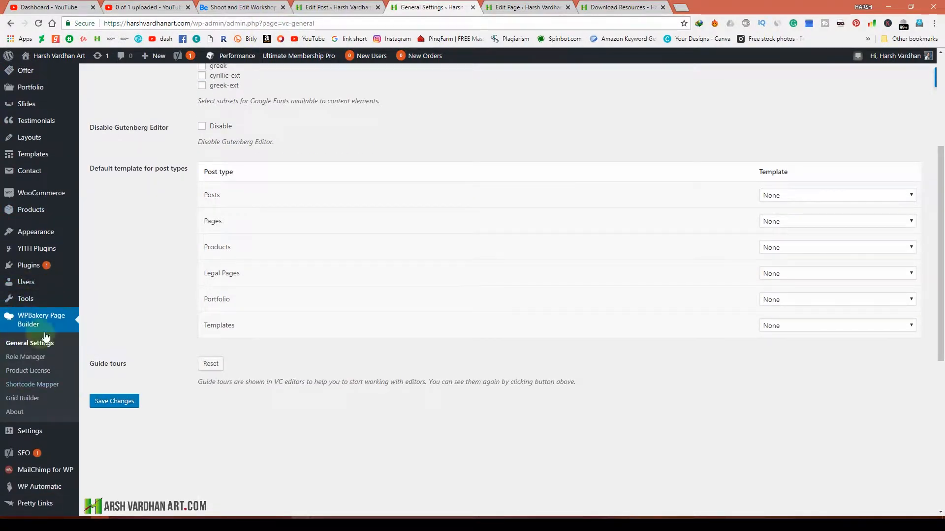
pyautogui.moveTo(41, 320)
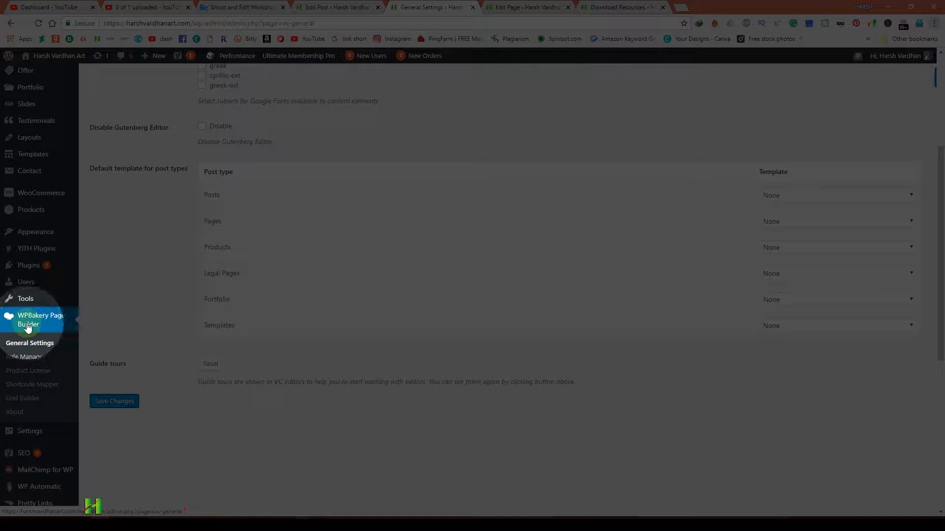
pyautogui.moveTo(19, 332)
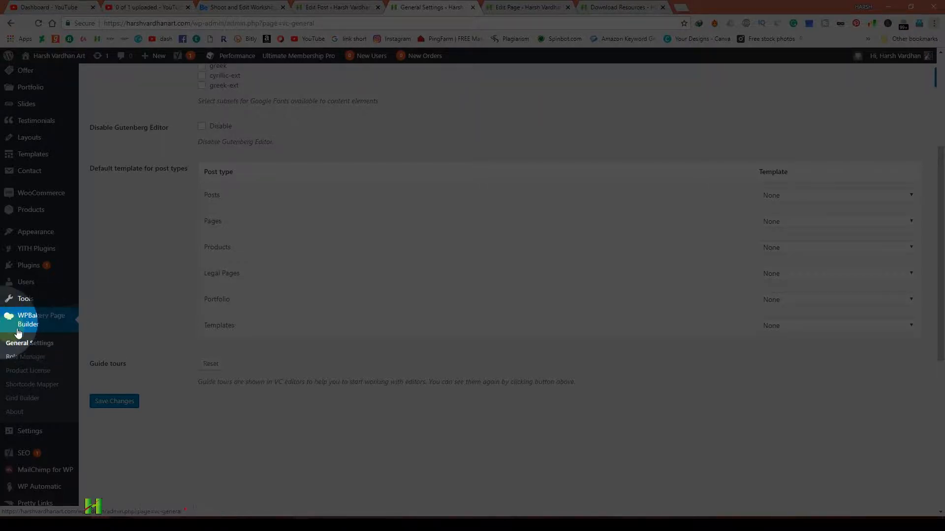
pyautogui.moveTo(20, 351)
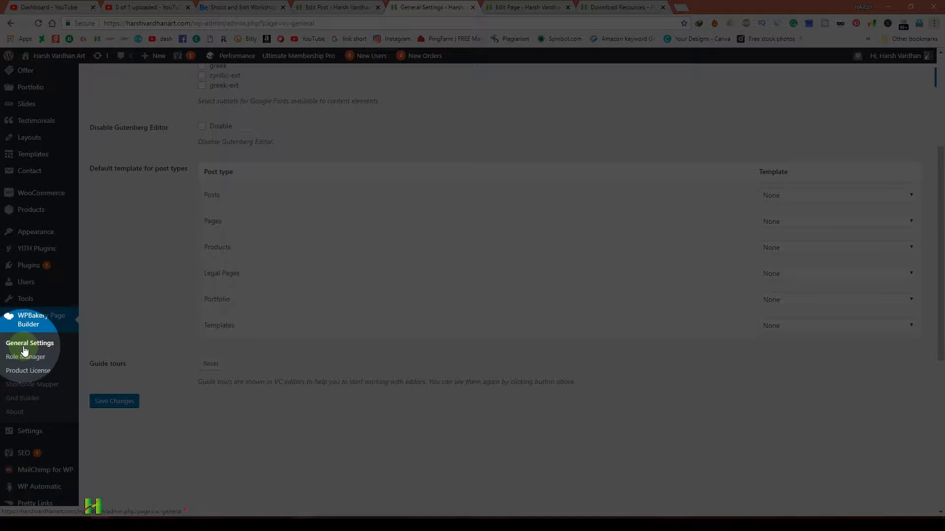
pyautogui.click(114, 401)
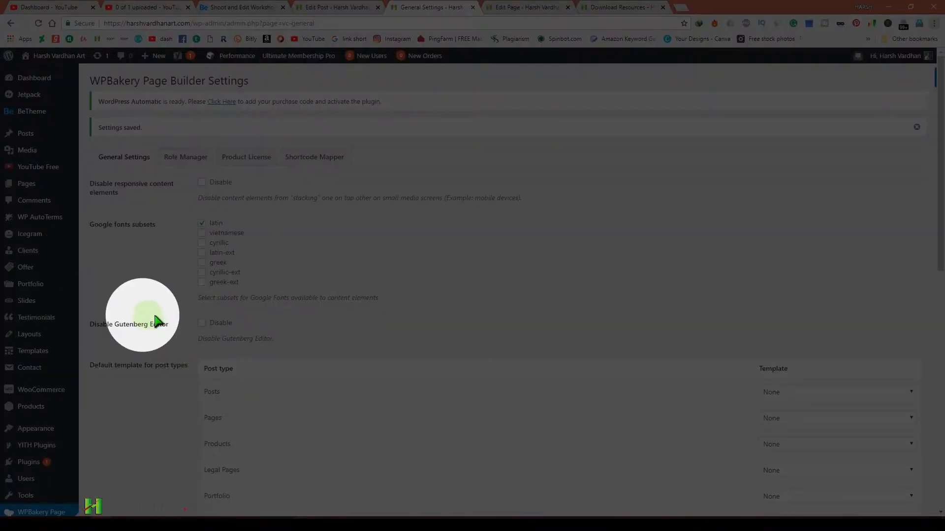
pyautogui.moveTo(97, 327)
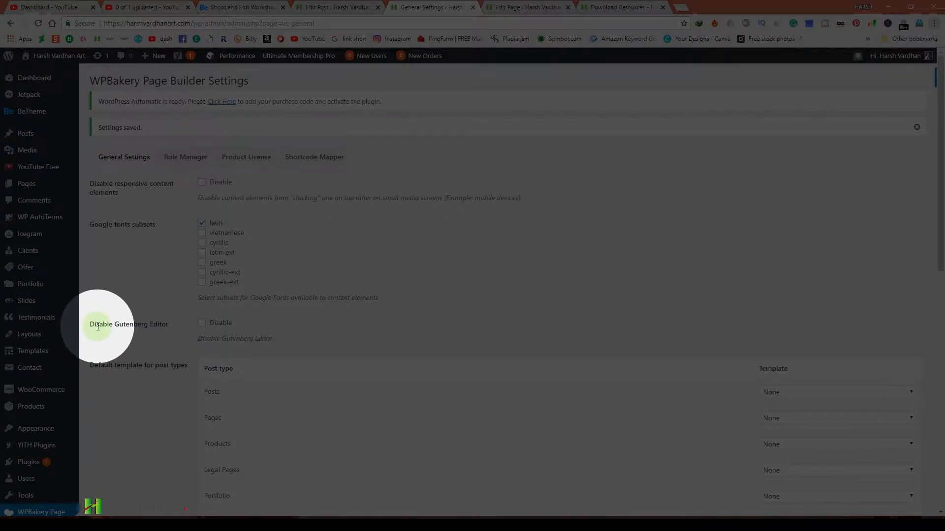
pyautogui.moveTo(115, 331)
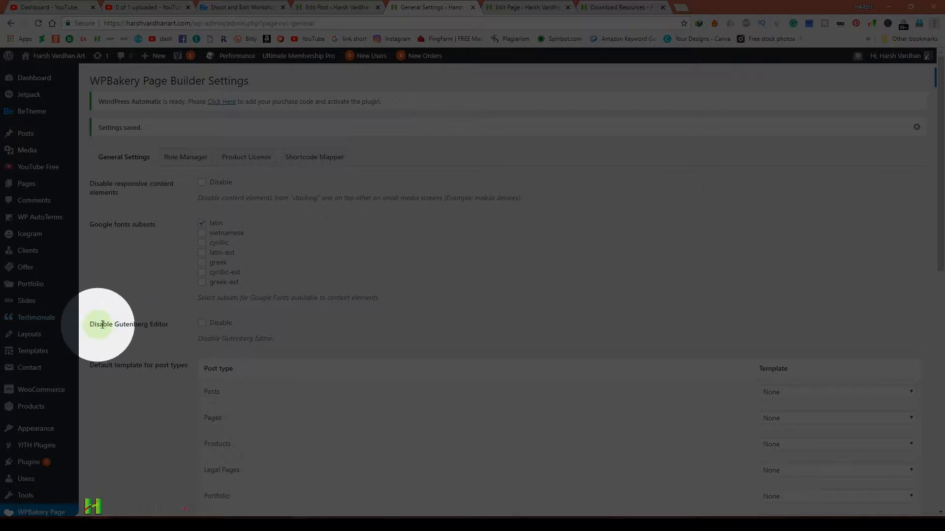
pyautogui.moveTo(100, 328)
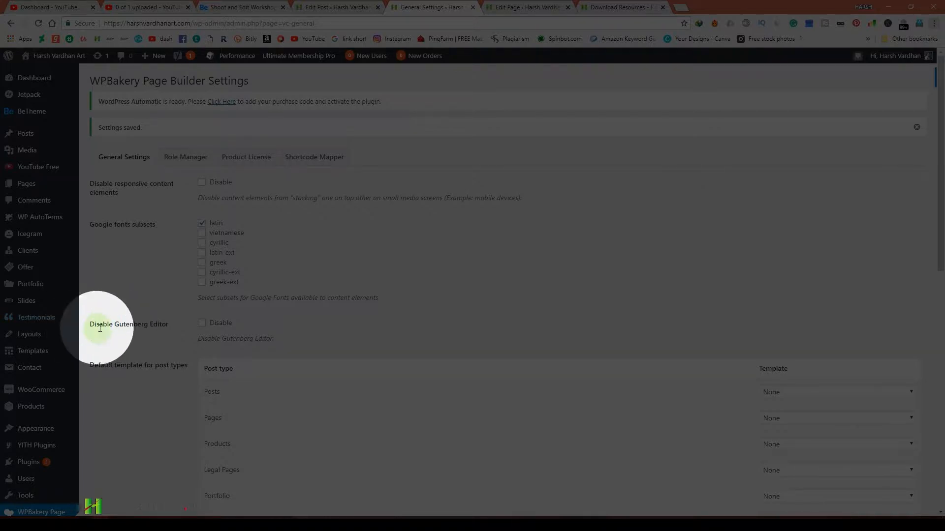
pyautogui.moveTo(124, 336)
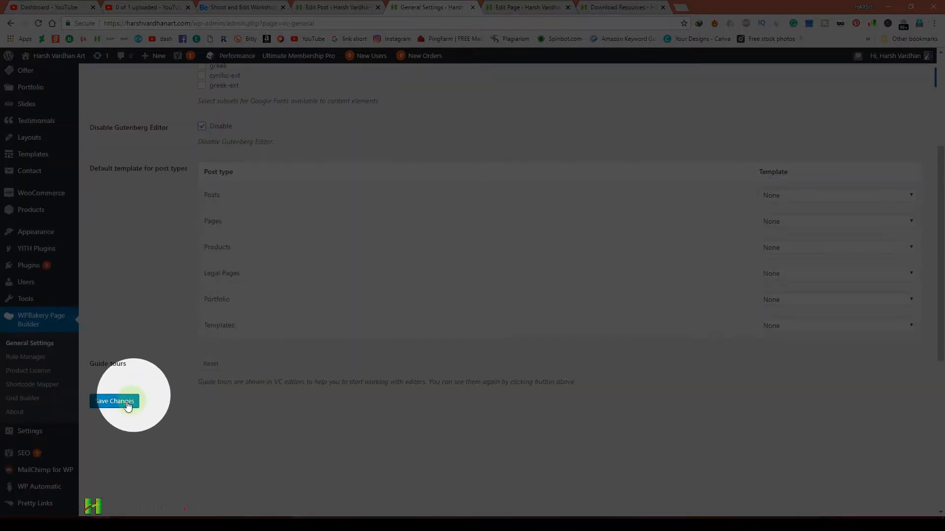
pyautogui.click(113, 401)
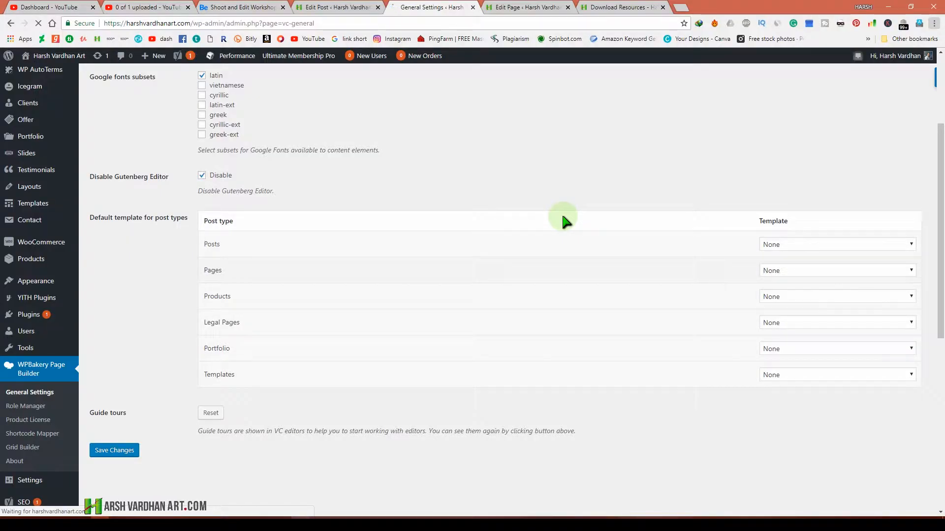
# Return to the Edit Page tab for Download Resources.
pyautogui.click(524, 7)
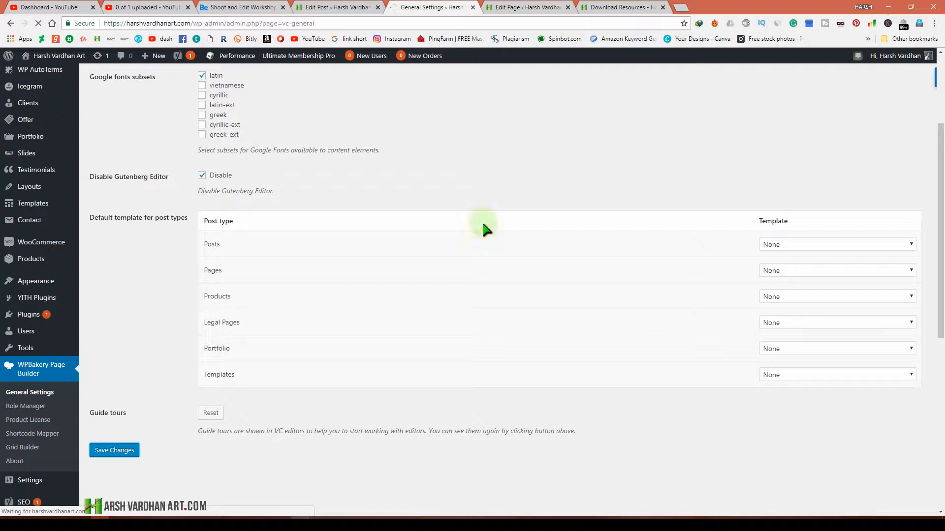
pyautogui.click(524, 8)
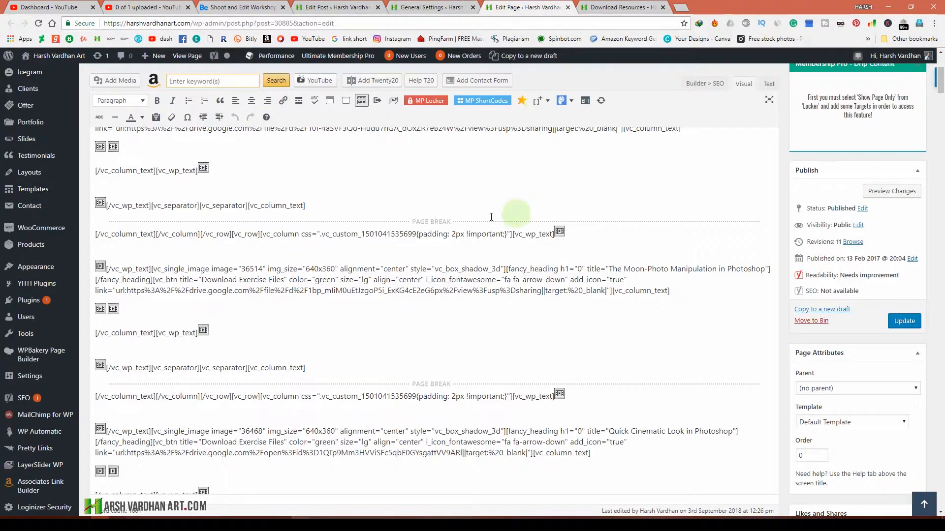
# Reload the Download Resources editor so WPBakery elements like Fancy Heading load.
pyautogui.scroll(3)
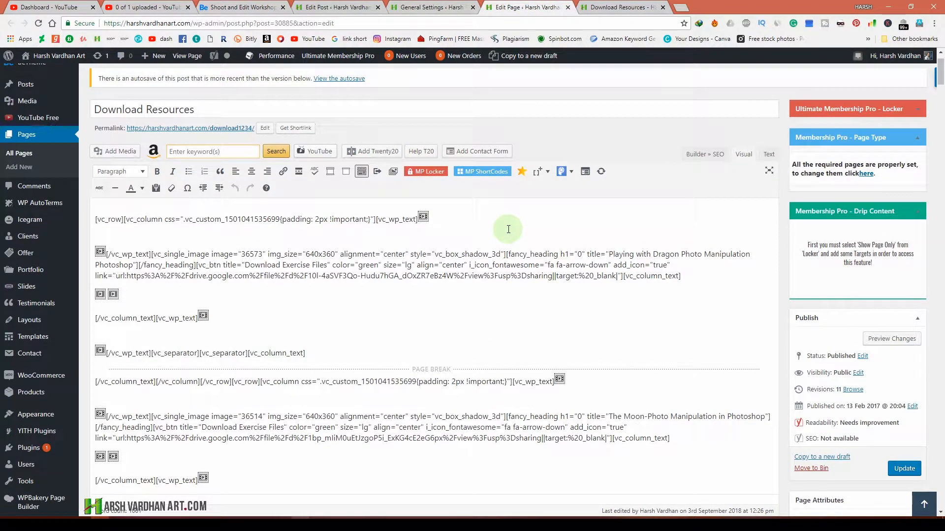
pyautogui.click(904, 469)
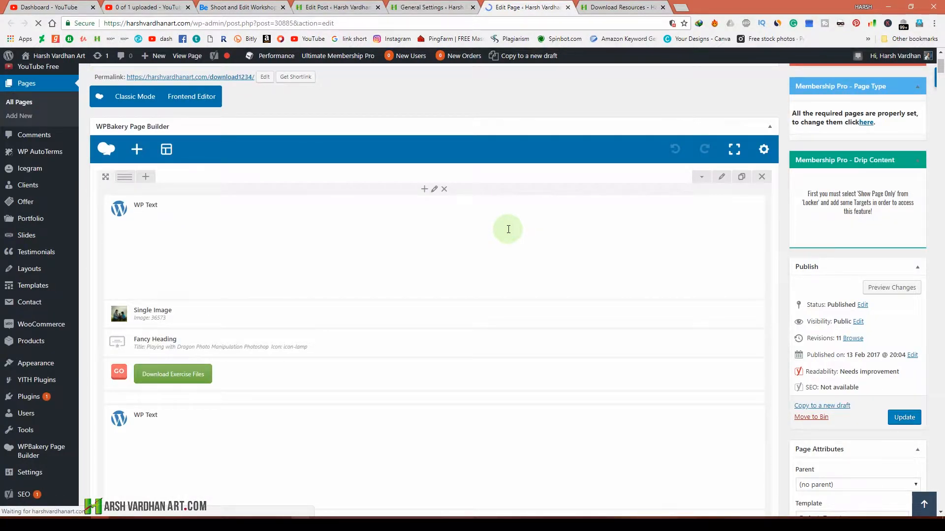
pyautogui.moveTo(237, 207)
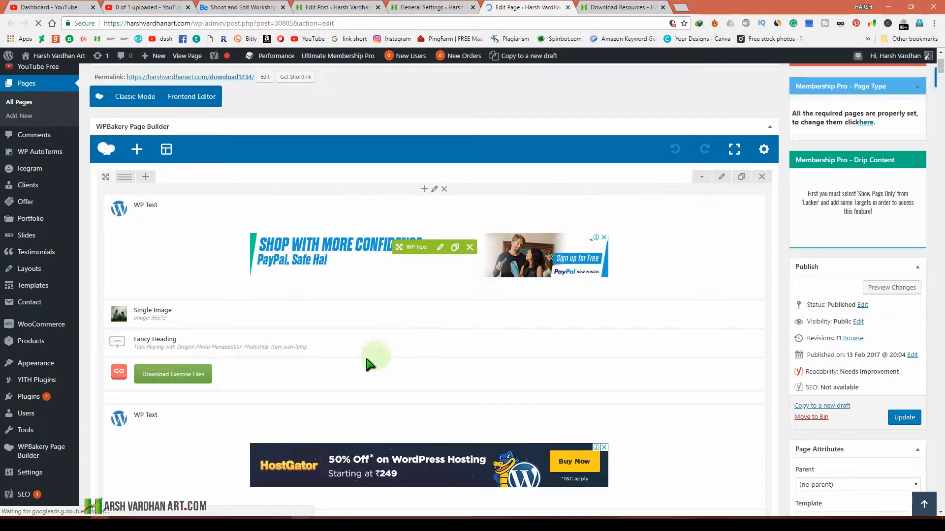
pyautogui.moveTo(449, 350)
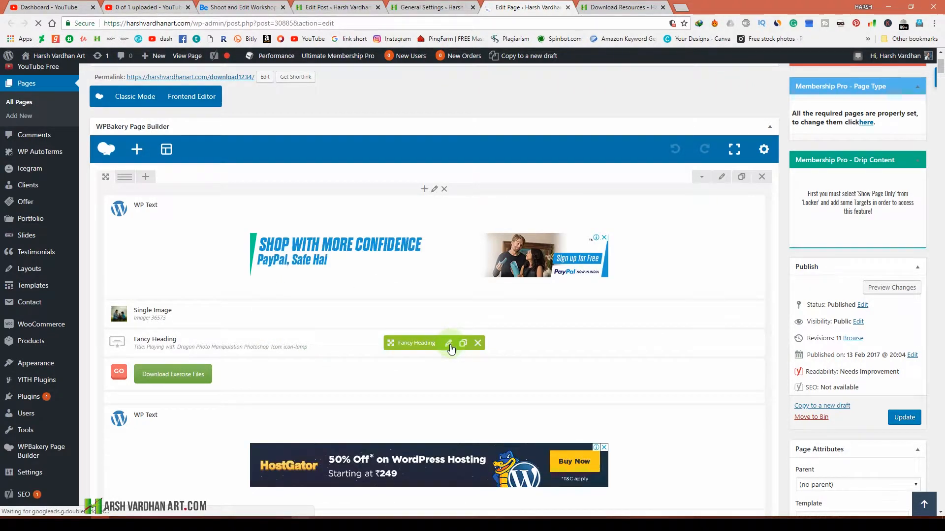
# Inspect the Fancy Heading element's settings dialog, then close it.
pyautogui.click(449, 343)
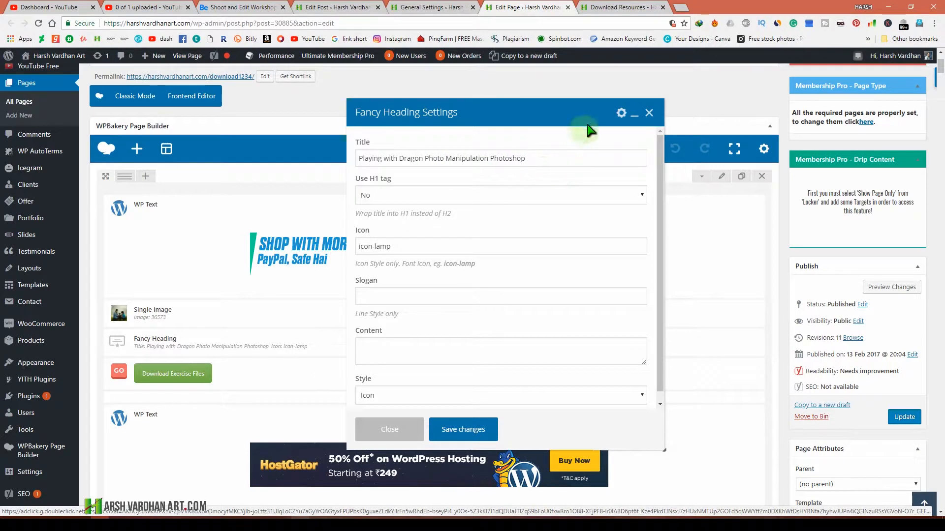
pyautogui.click(649, 113)
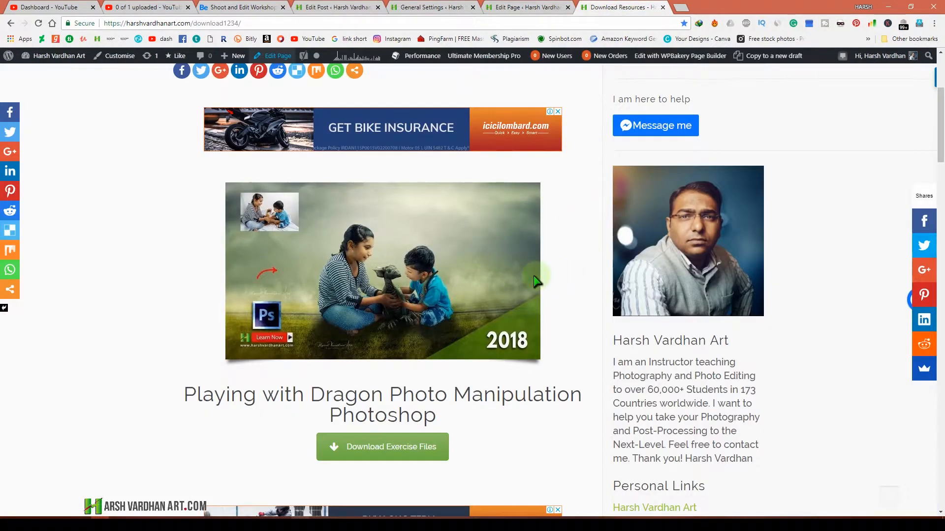
pyautogui.moveTo(530, 281)
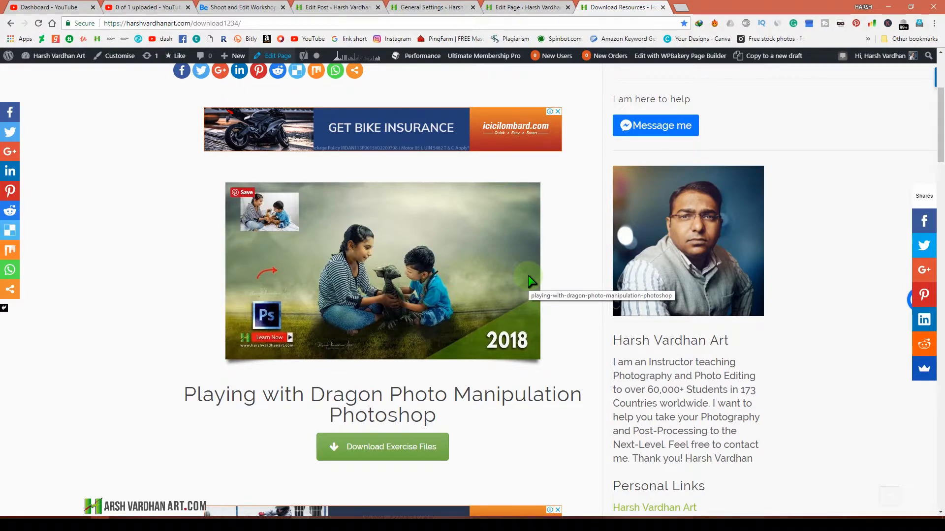